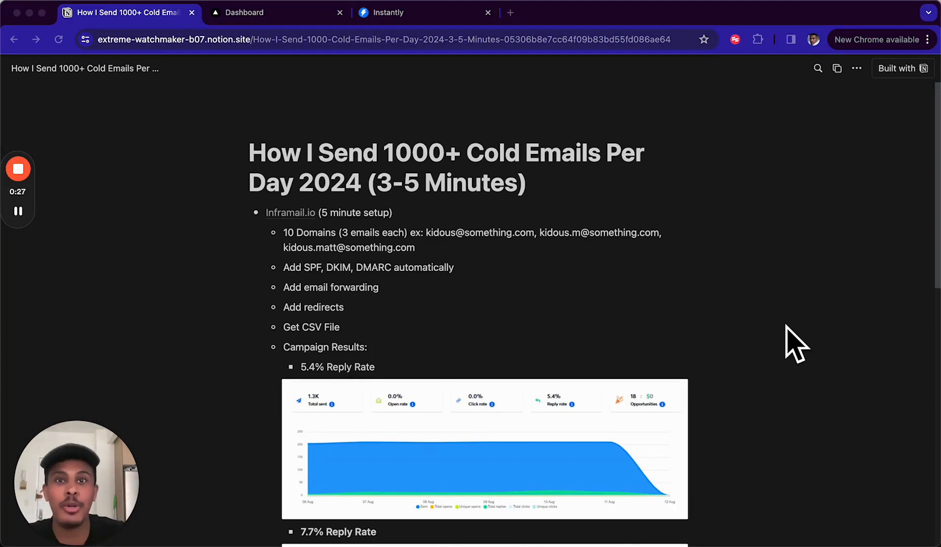
Step: Start a new domain setup in Inframail, declining to restore the unfinished earlier setup
{"action": "scroll", "scroll_direction": "down", "scroll_amount": 3}
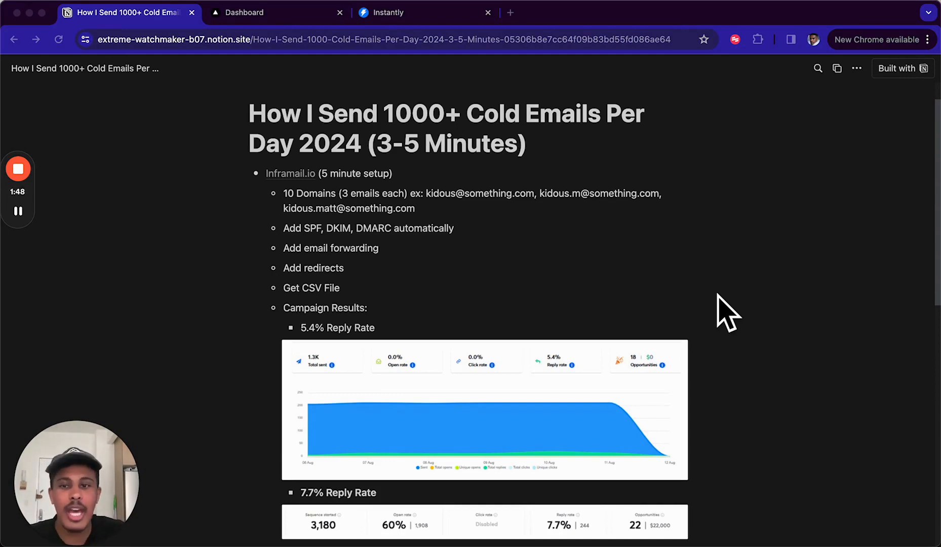
{"action": "scroll", "scroll_direction": "down", "scroll_amount": 3}
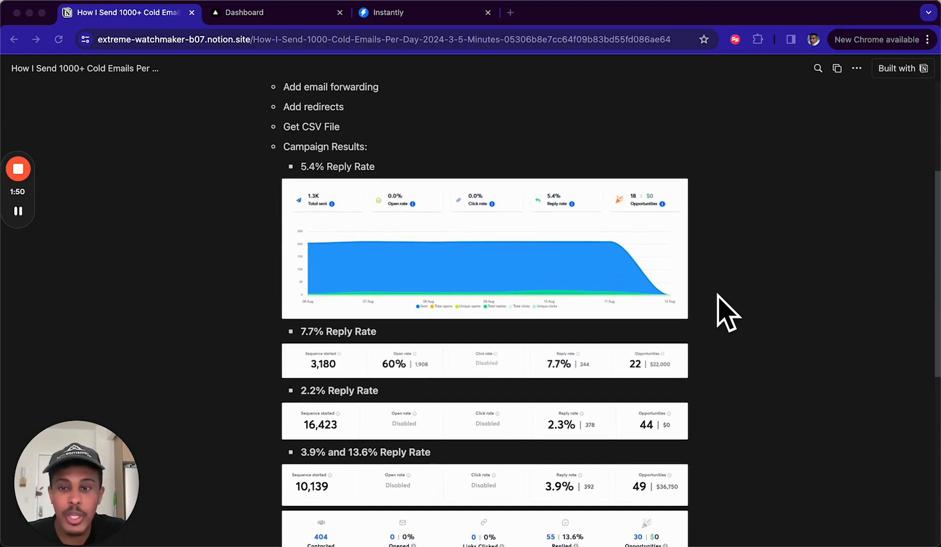
{"action": "mouse_move", "coordinate": [312, 213]}
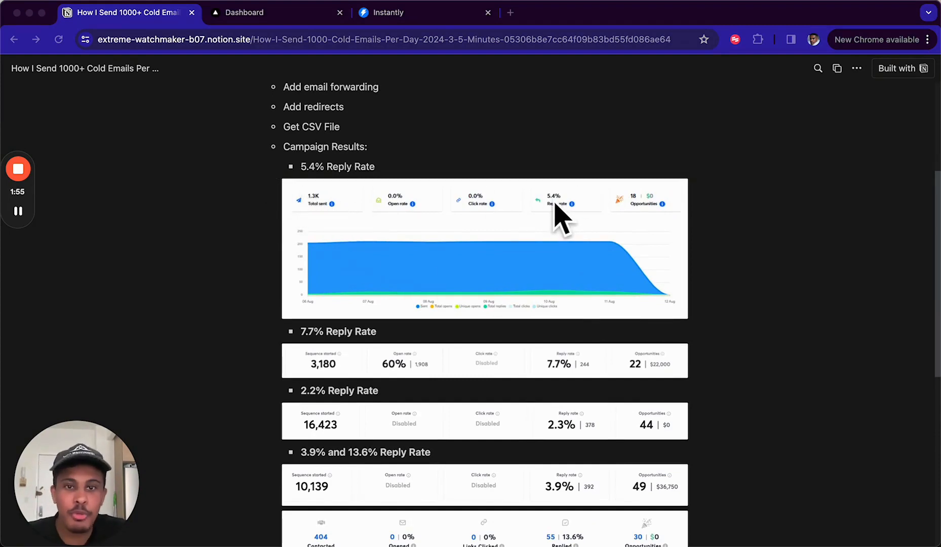
{"action": "scroll", "scroll_direction": "down", "scroll_amount": 3}
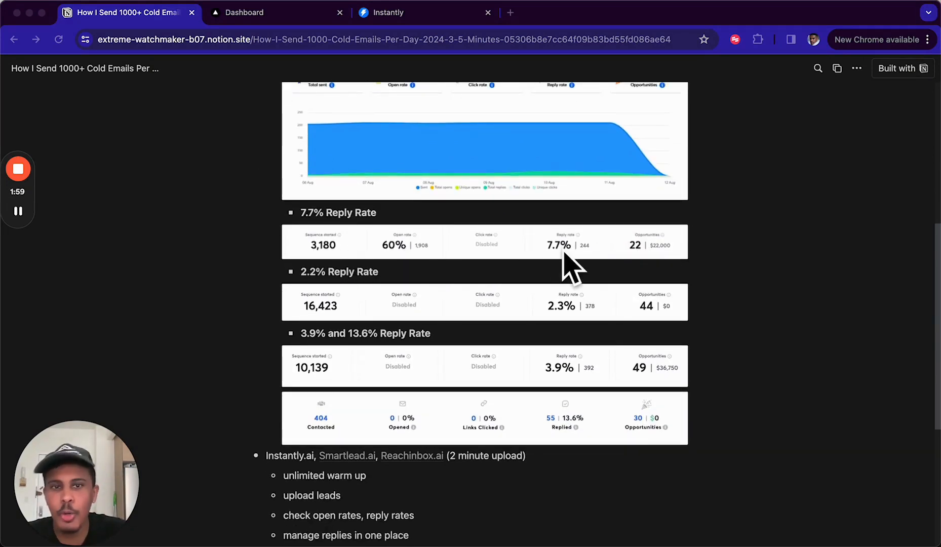
{"action": "mouse_move", "coordinate": [645, 267]}
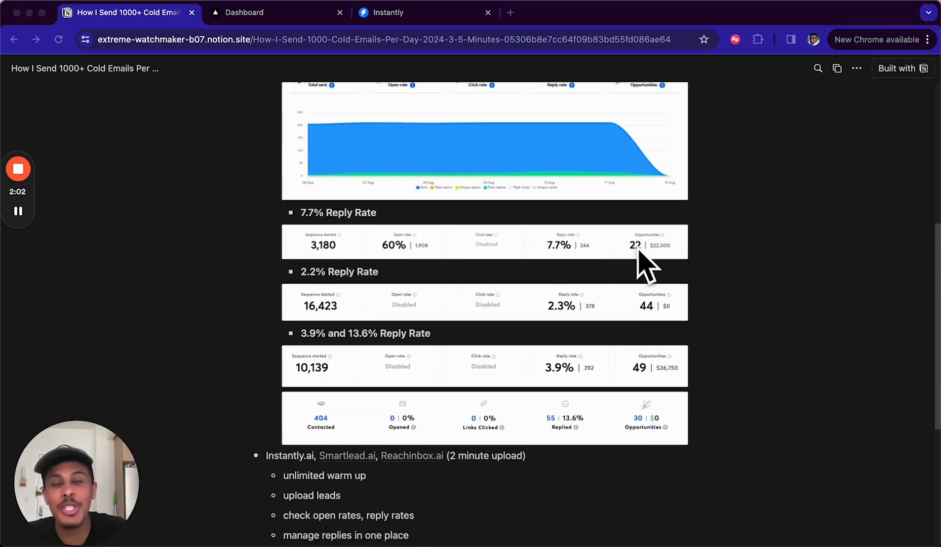
{"action": "mouse_move", "coordinate": [387, 333]}
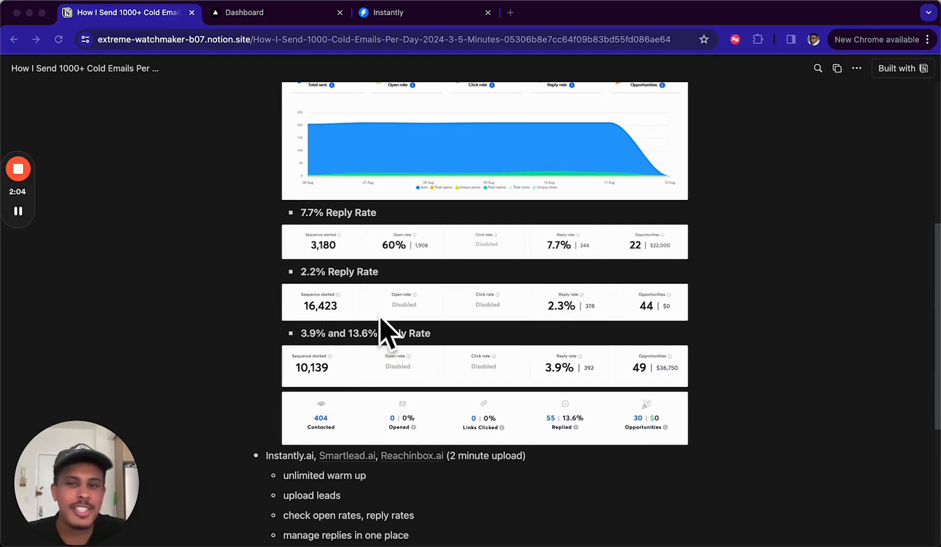
{"action": "mouse_move", "coordinate": [648, 444]}
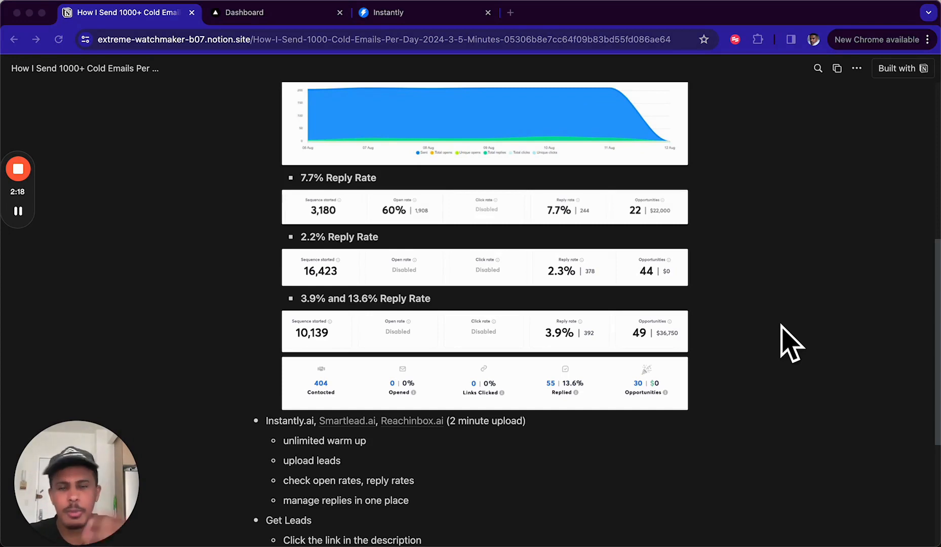
{"action": "scroll", "scroll_direction": "down", "scroll_amount": 3}
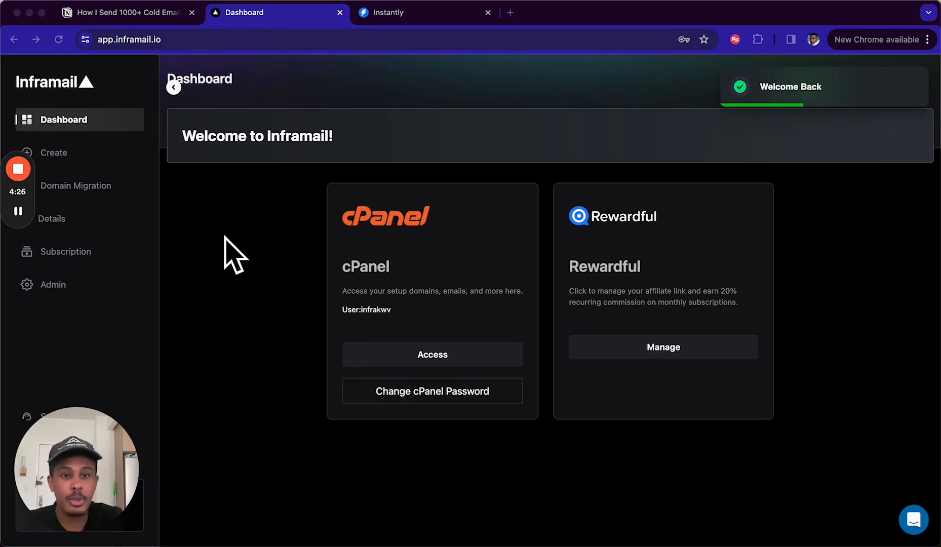
{"action": "mouse_move", "coordinate": [79, 152]}
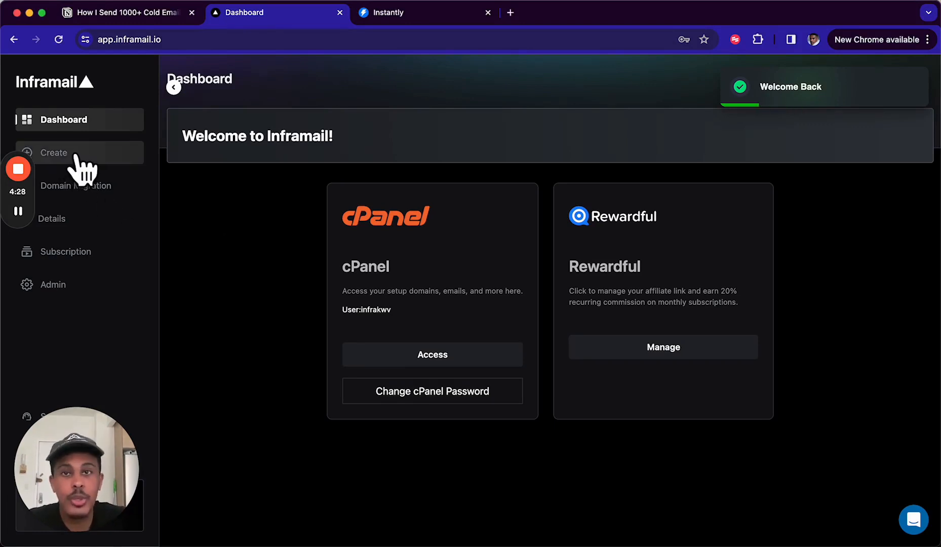
{"action": "left_click", "coordinate": [54, 152]}
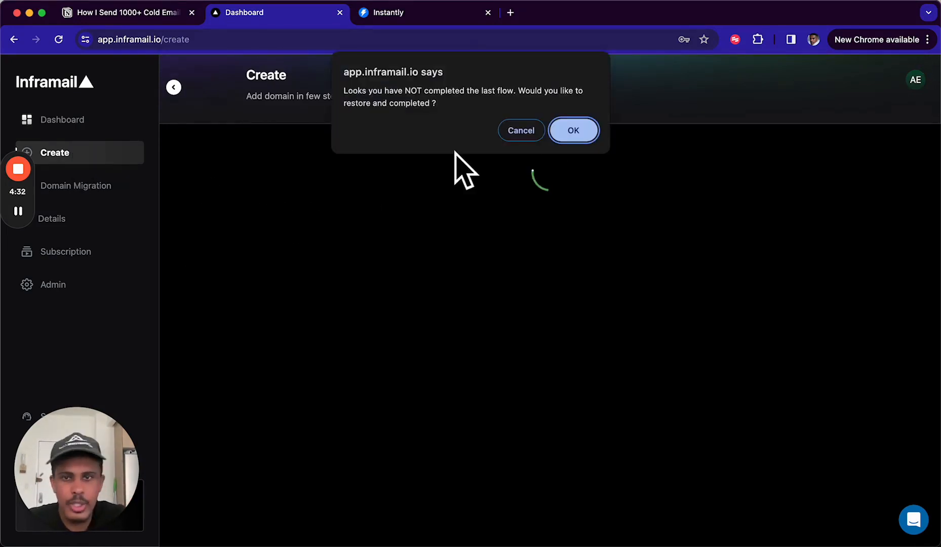
{"action": "left_click", "coordinate": [572, 130]}
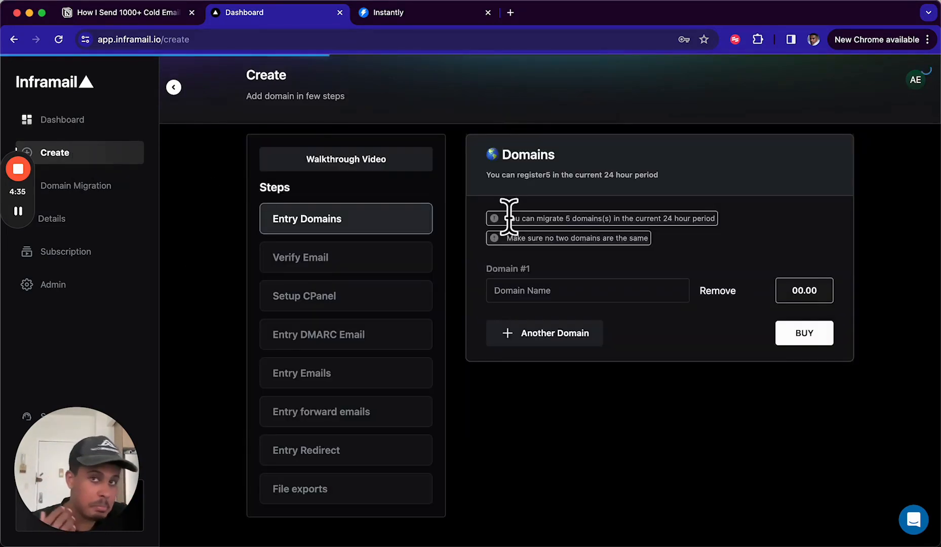
Step: Enter domain names like highlevelpaidads and highlevelmediaads.com, adding a row for each
{"action": "left_click", "coordinate": [587, 290]}
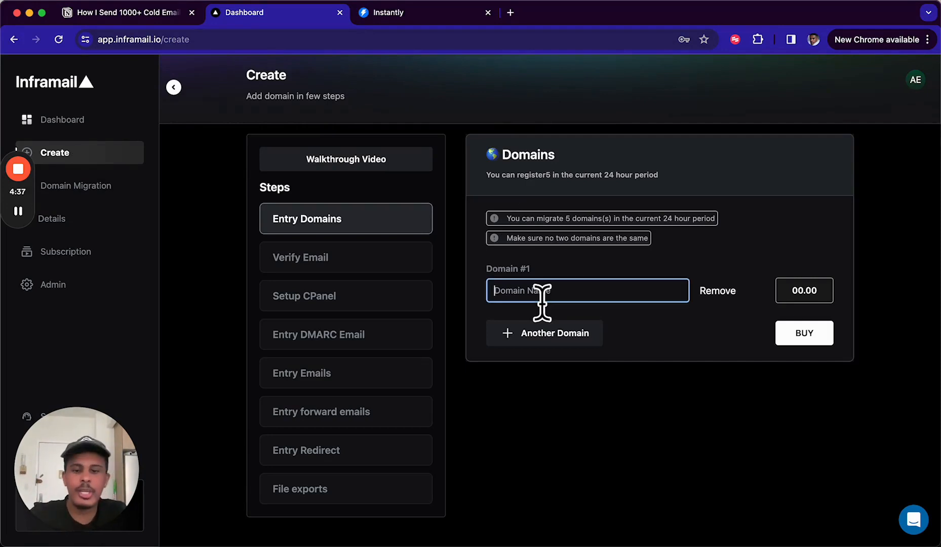
{"action": "type", "text": "highlevel"}
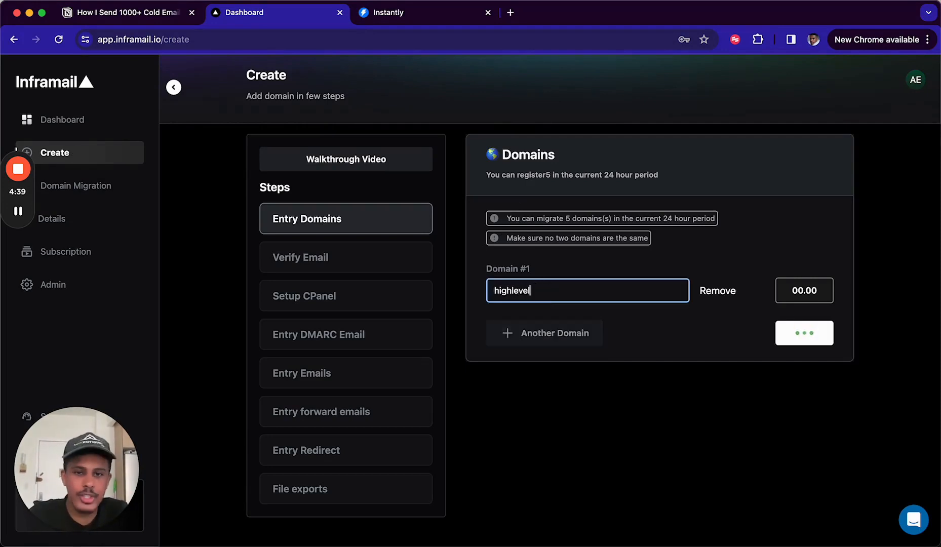
{"action": "type", "text": "paidads.com"}
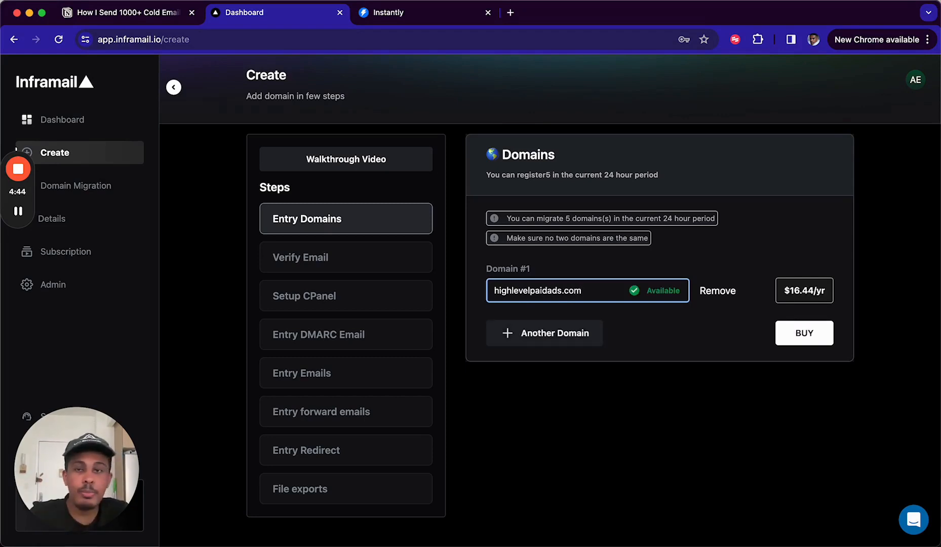
{"action": "left_click", "coordinate": [544, 333]}
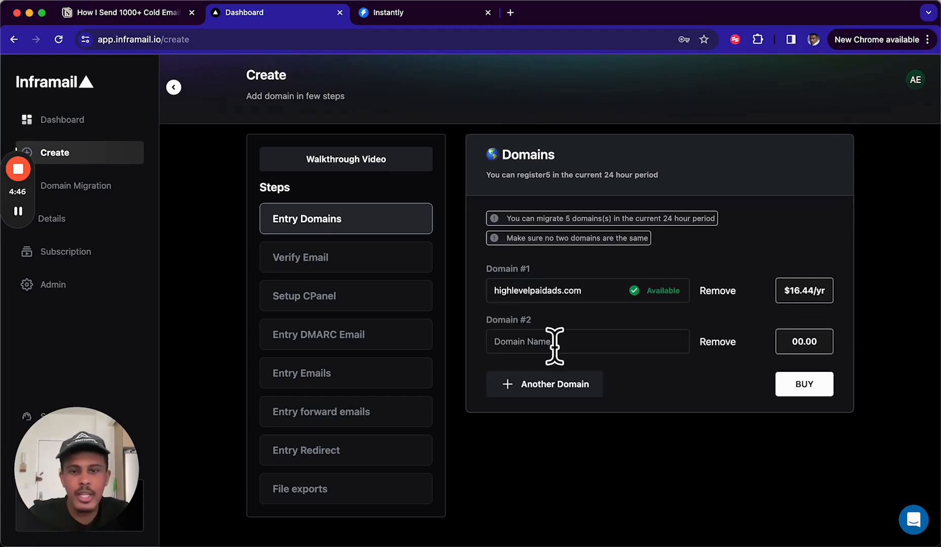
{"action": "type", "text": "highlevelmedi"}
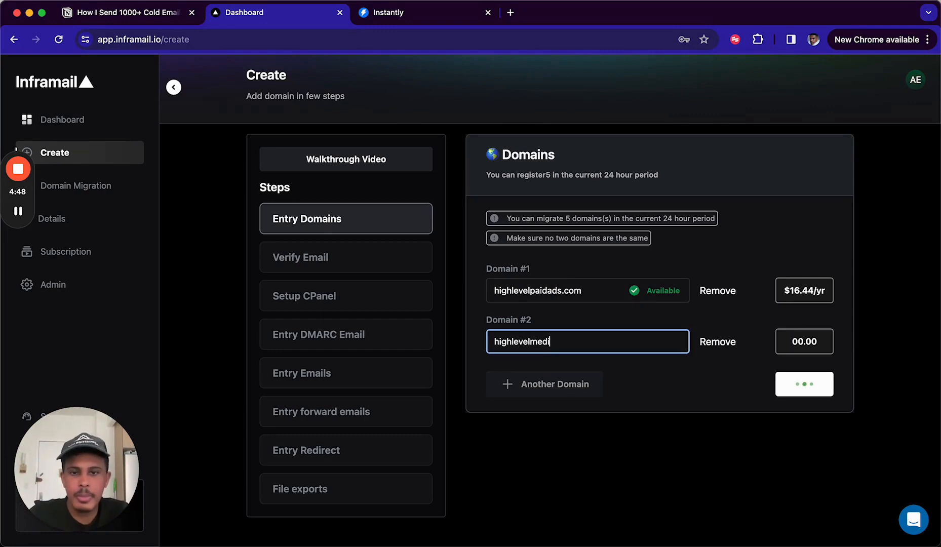
{"action": "type", "text": "aads.com"}
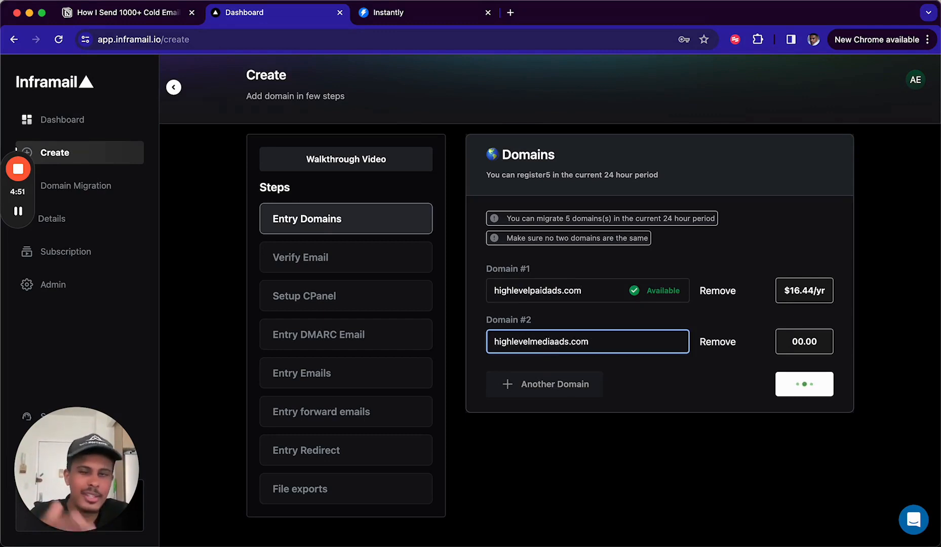
{"action": "left_click", "coordinate": [544, 384]}
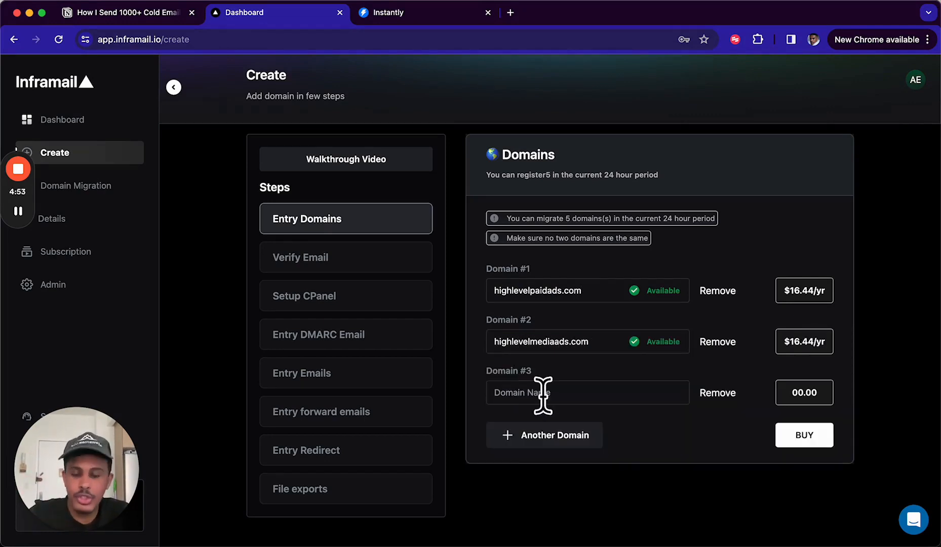
{"action": "type", "text": "highlevelgrowthhack.com"}
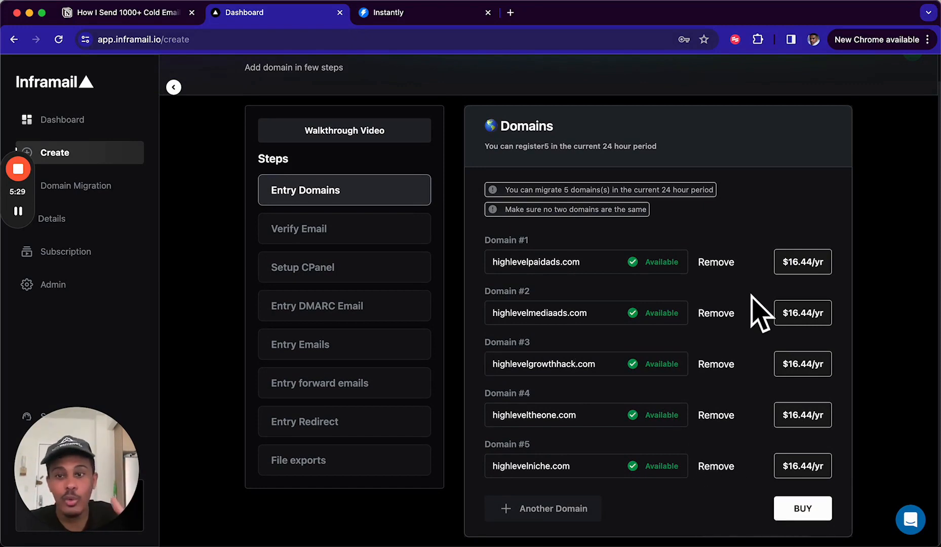
Step: Buy the five domains and subscribe for $82.20 through Stripe Checkout
{"action": "left_click", "coordinate": [802, 508]}
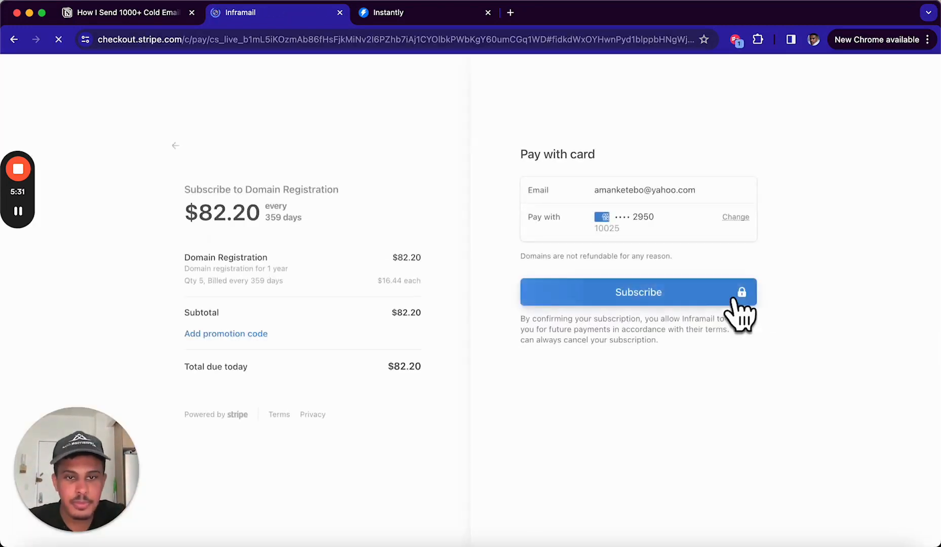
{"action": "left_click", "coordinate": [639, 292]}
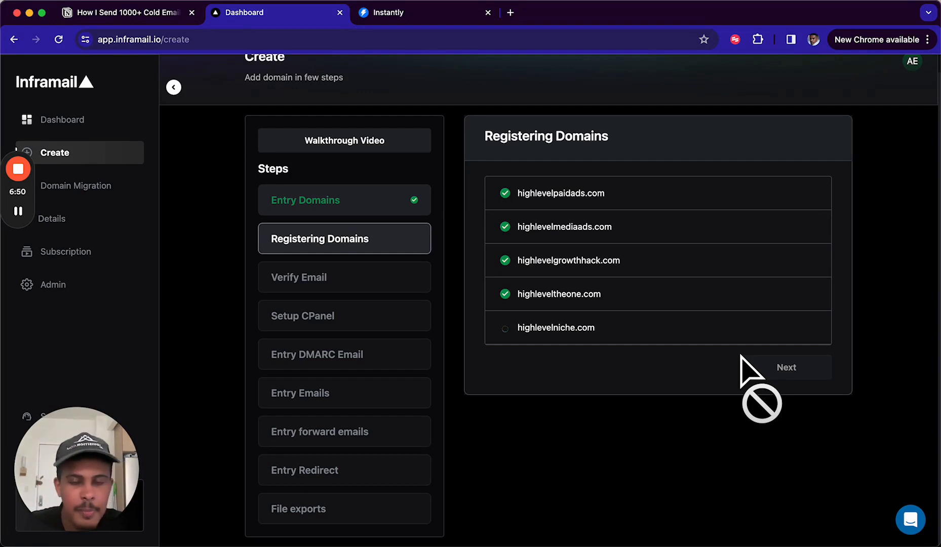
Step: Proceed to the Verify Email step once the domains finish registering
{"action": "left_click", "coordinate": [786, 367]}
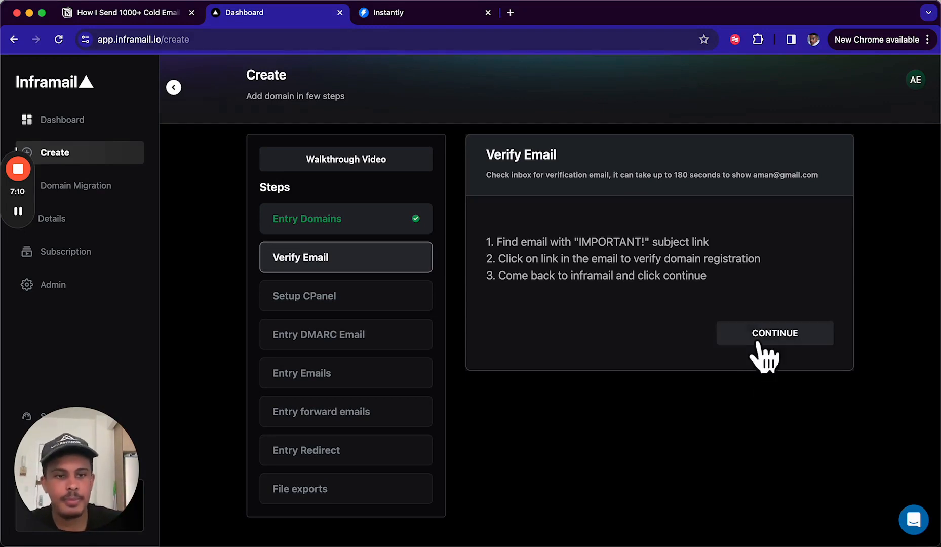
Step: Continue past verification and set Instantly as the tracking domain platform
{"action": "left_click", "coordinate": [773, 333]}
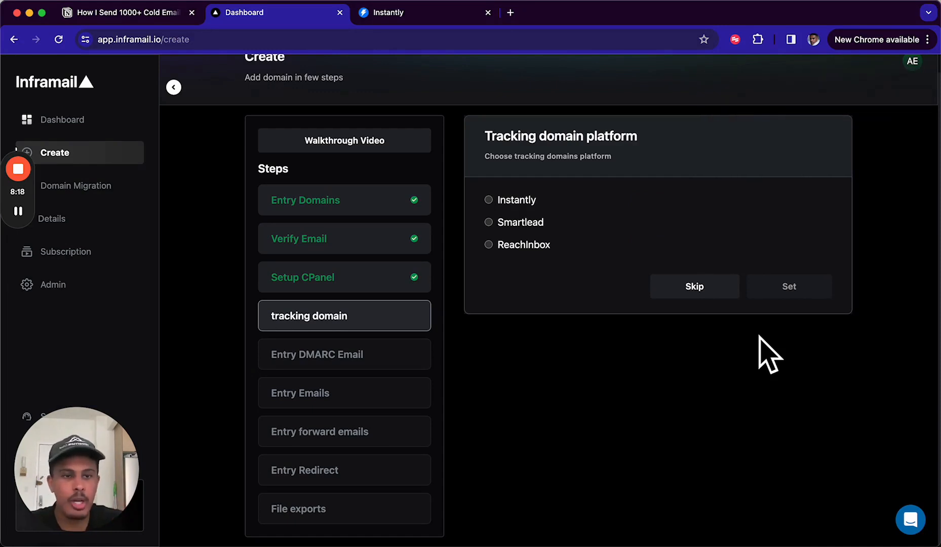
{"action": "left_click", "coordinate": [489, 200]}
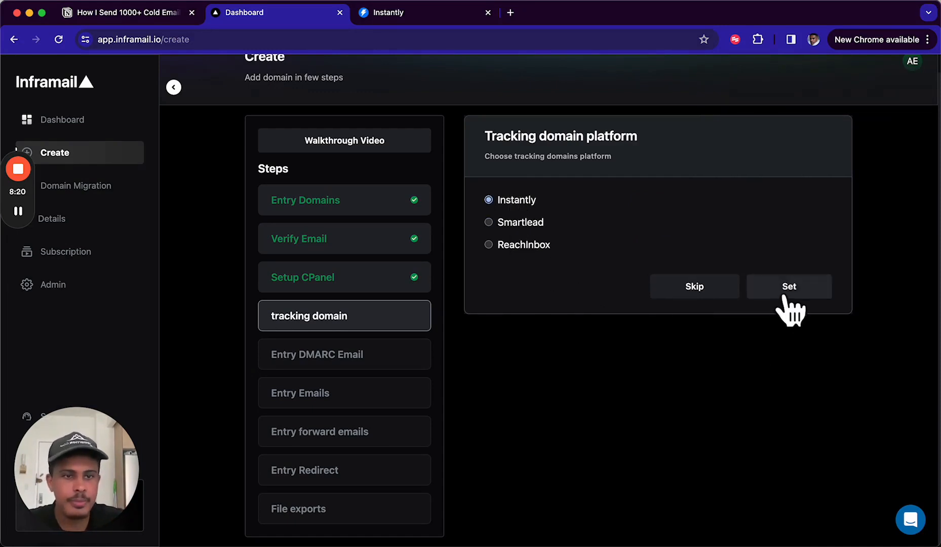
{"action": "left_click", "coordinate": [788, 286]}
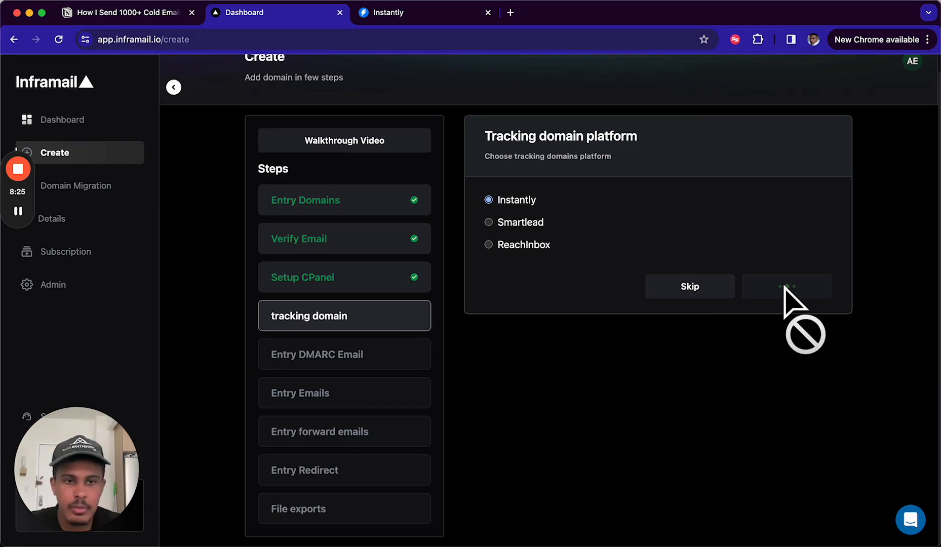
{"action": "left_click", "coordinate": [786, 286]}
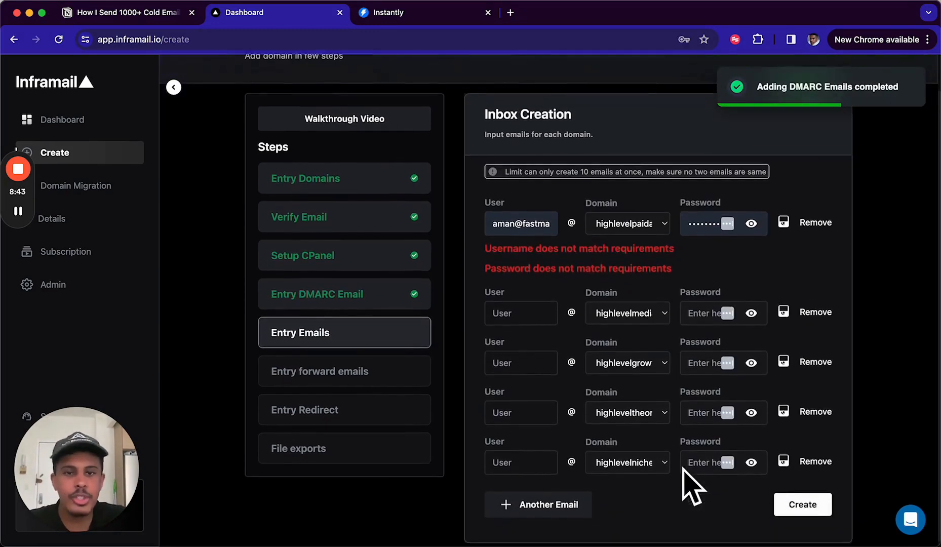
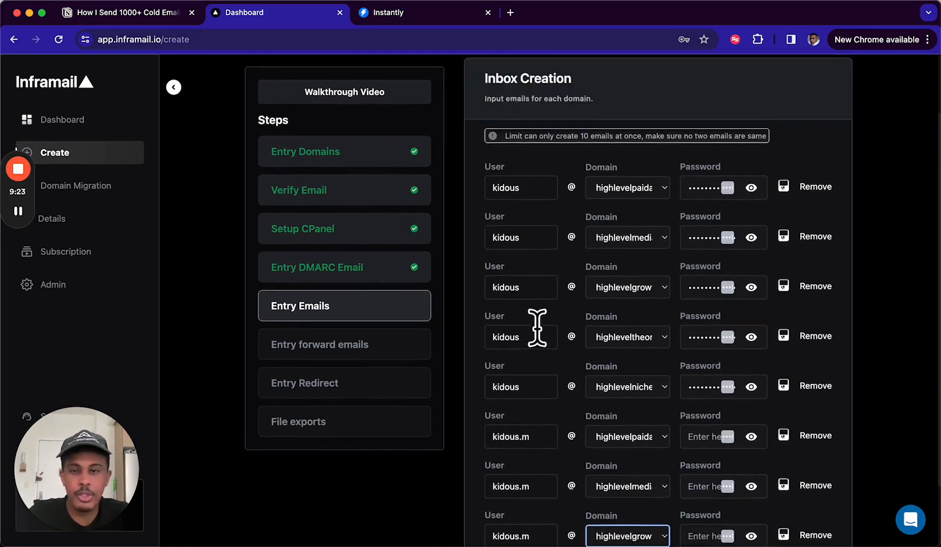
{"action": "scroll", "scroll_direction": "down", "scroll_amount": 3}
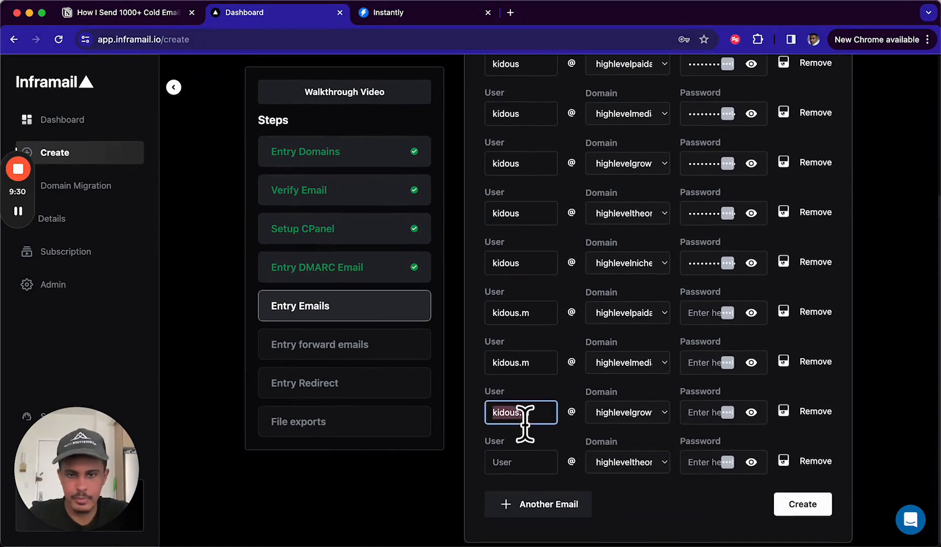
{"action": "scroll", "scroll_direction": "down", "scroll_amount": 3}
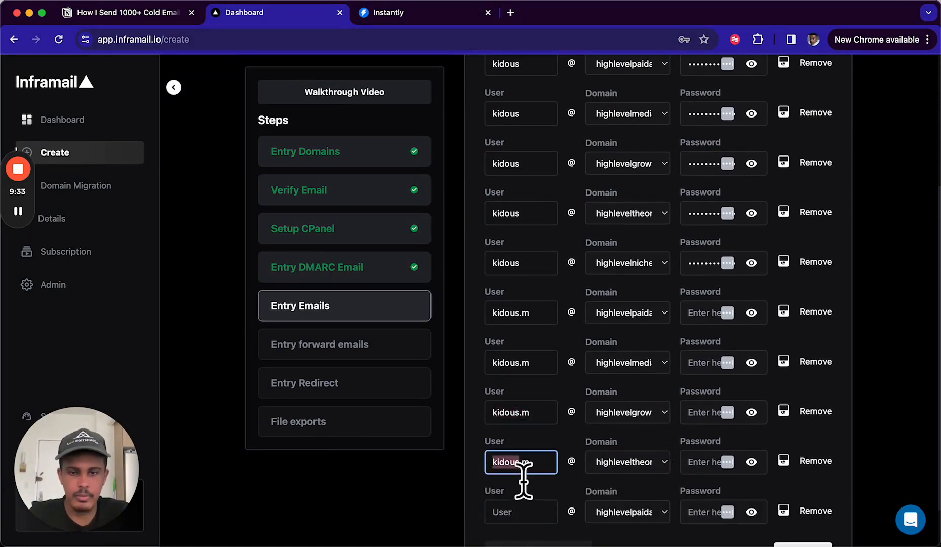
{"action": "left_click", "coordinate": [627, 531]}
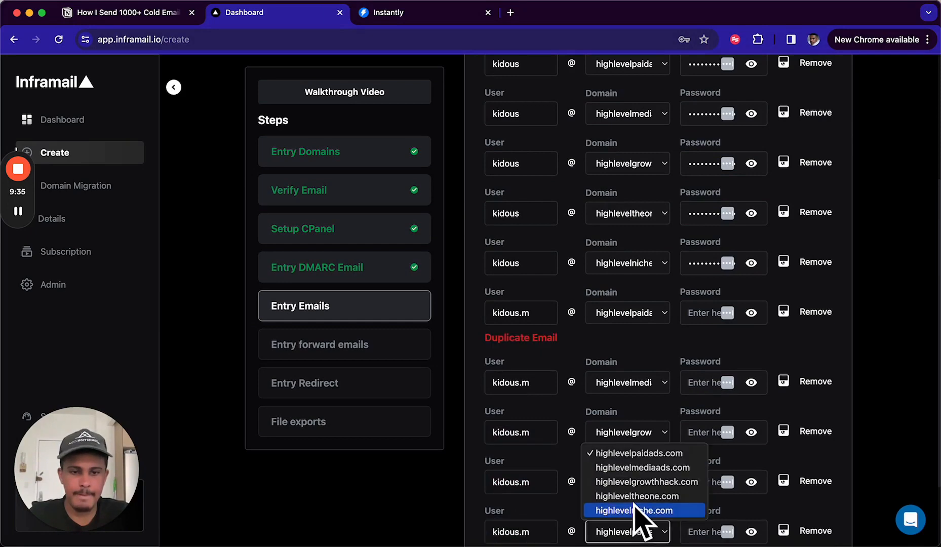
{"action": "left_click", "coordinate": [643, 511]}
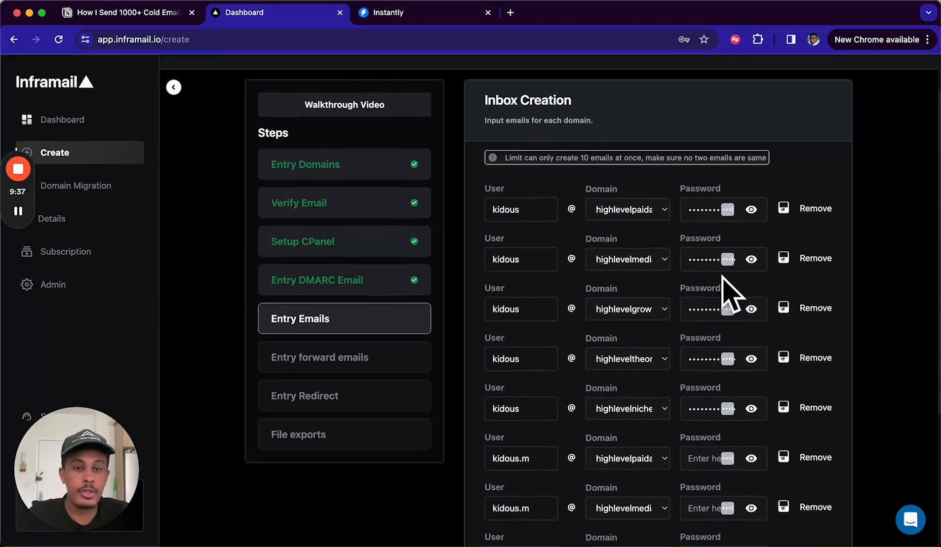
{"action": "scroll", "scroll_direction": "down", "scroll_amount": 3}
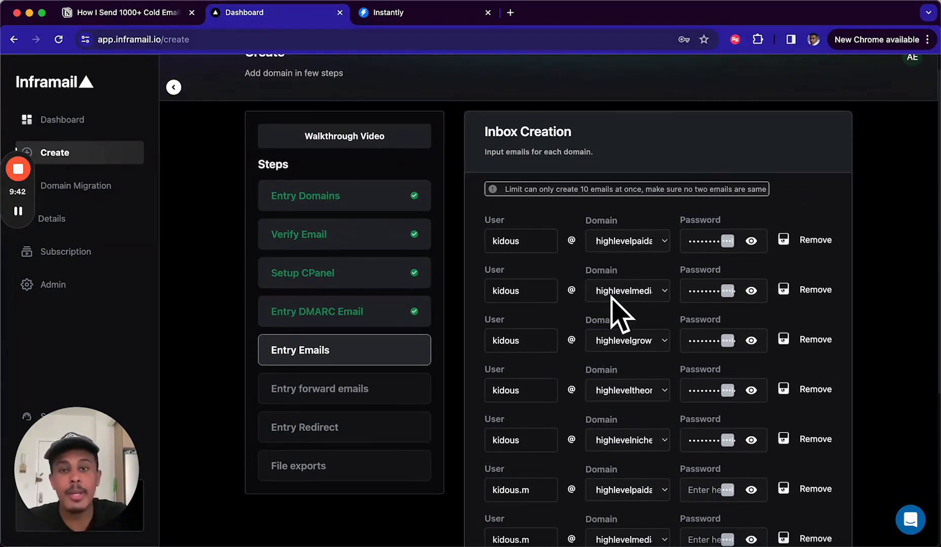
{"action": "scroll", "scroll_direction": "down", "scroll_amount": 3}
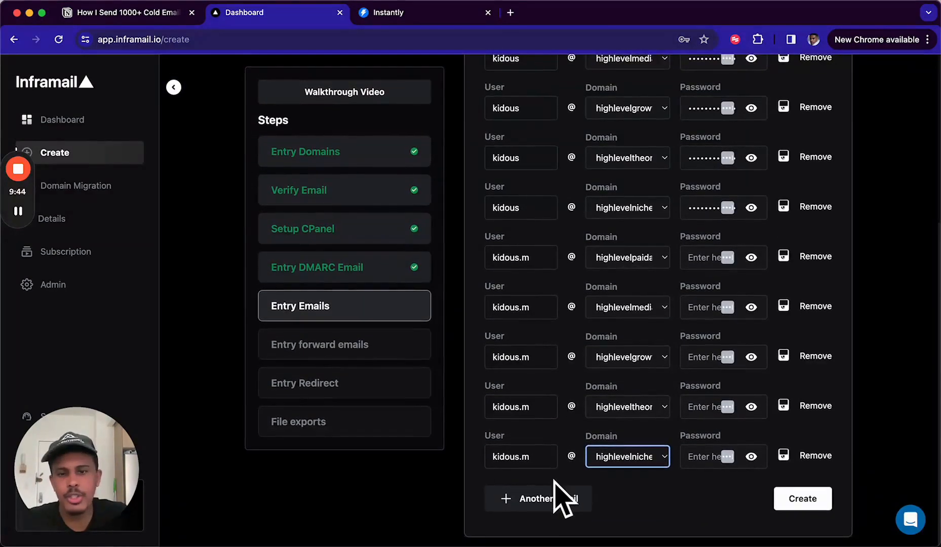
{"action": "scroll", "scroll_direction": "up", "scroll_amount": 3}
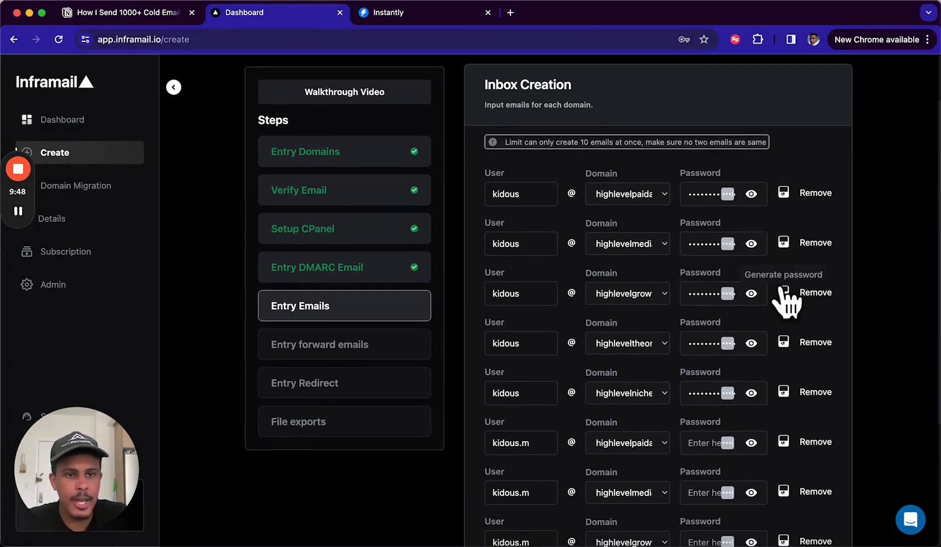
{"action": "scroll", "scroll_direction": "down", "scroll_amount": 3}
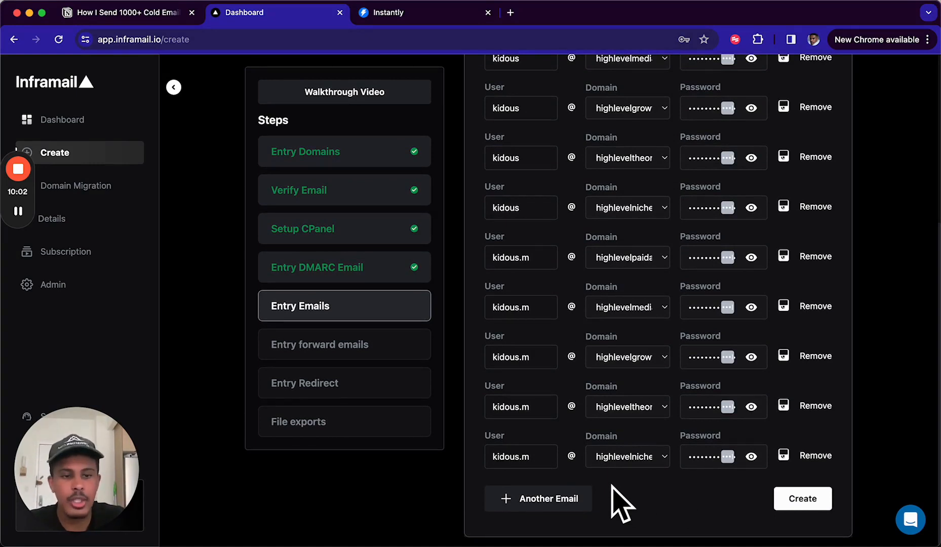
{"action": "mouse_move", "coordinate": [724, 522]}
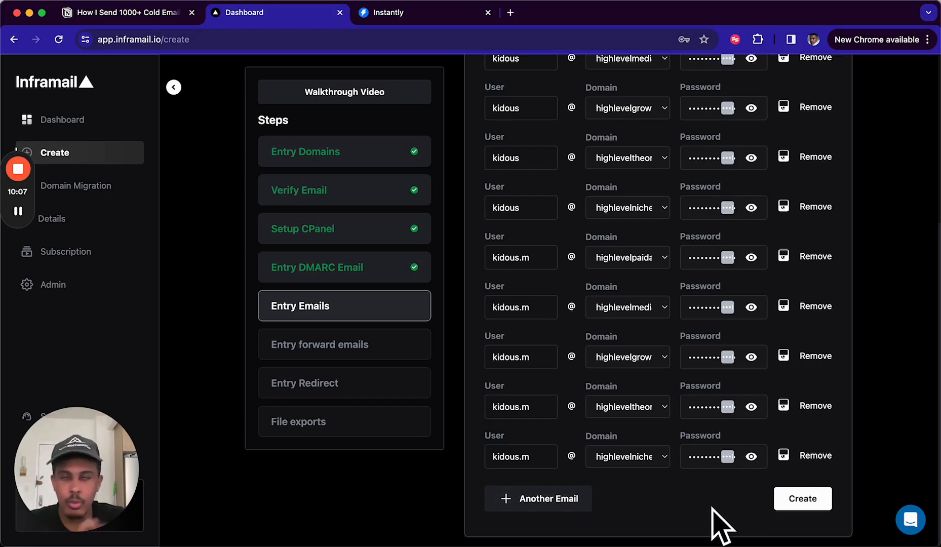
{"action": "left_click", "coordinate": [802, 498]}
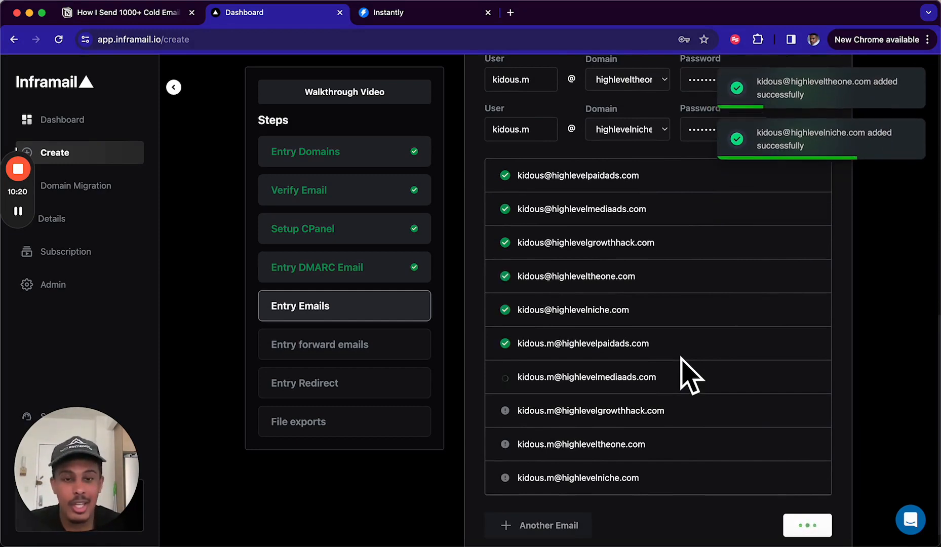
{"action": "left_click", "coordinate": [344, 401]}
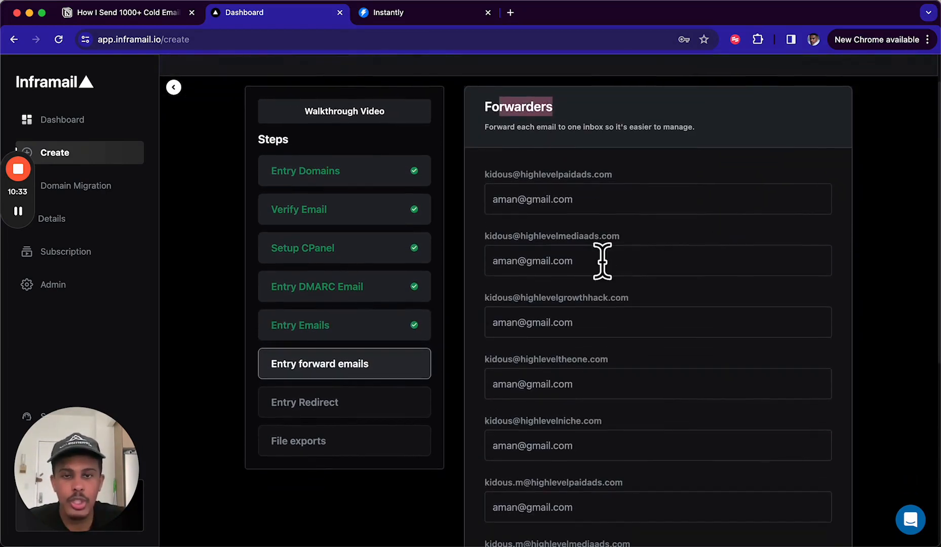
{"action": "left_click", "coordinate": [656, 198]}
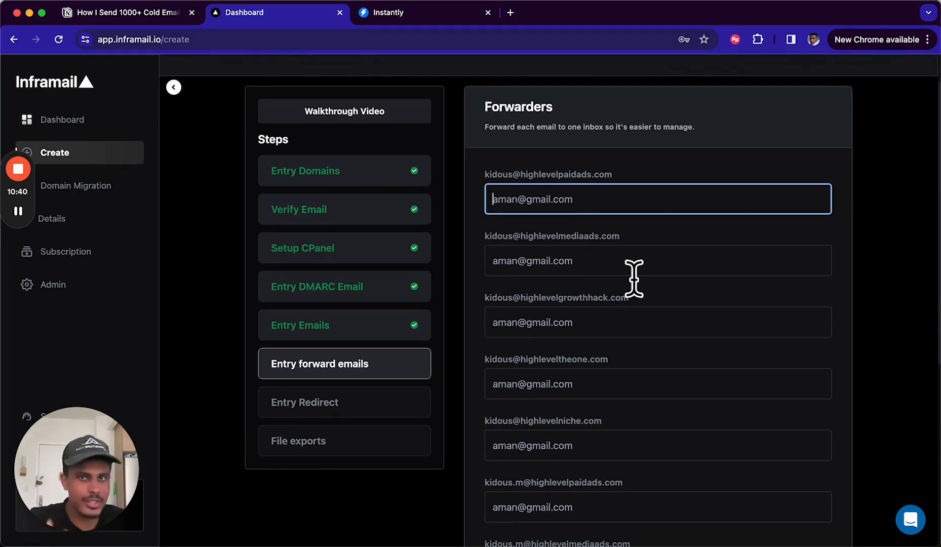
{"action": "scroll", "scroll_direction": "down", "scroll_amount": 3}
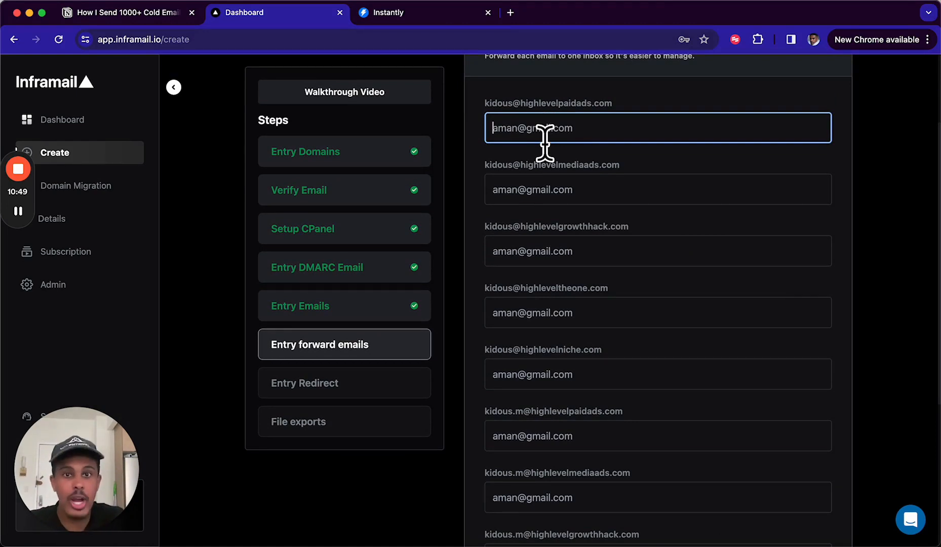
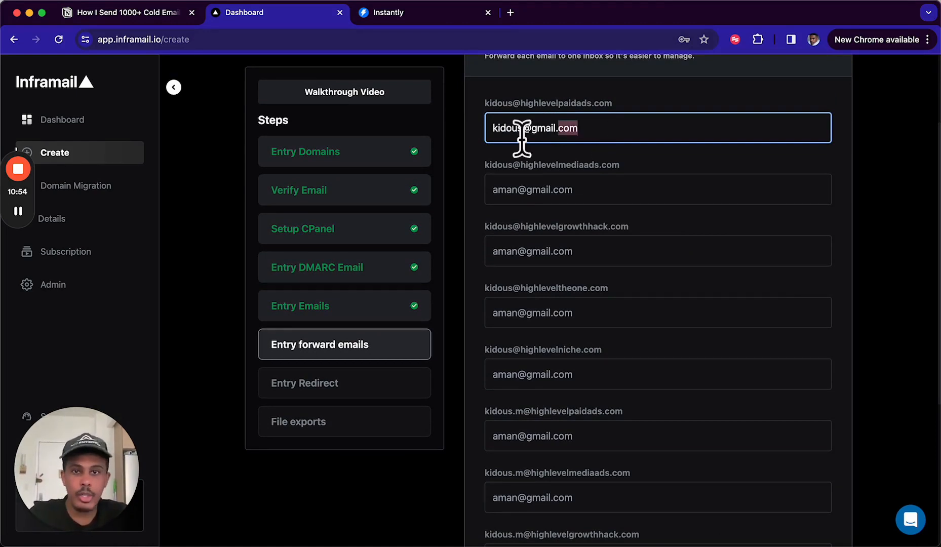
{"action": "scroll", "scroll_direction": "down", "scroll_amount": 3}
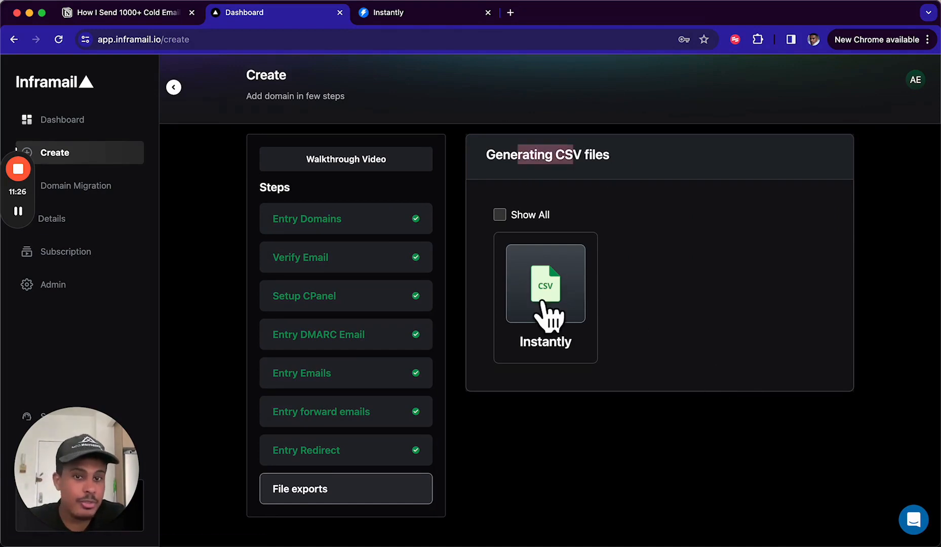
Step: Download the Instantly CSV export and open the downloaded file
{"action": "left_click", "coordinate": [545, 282]}
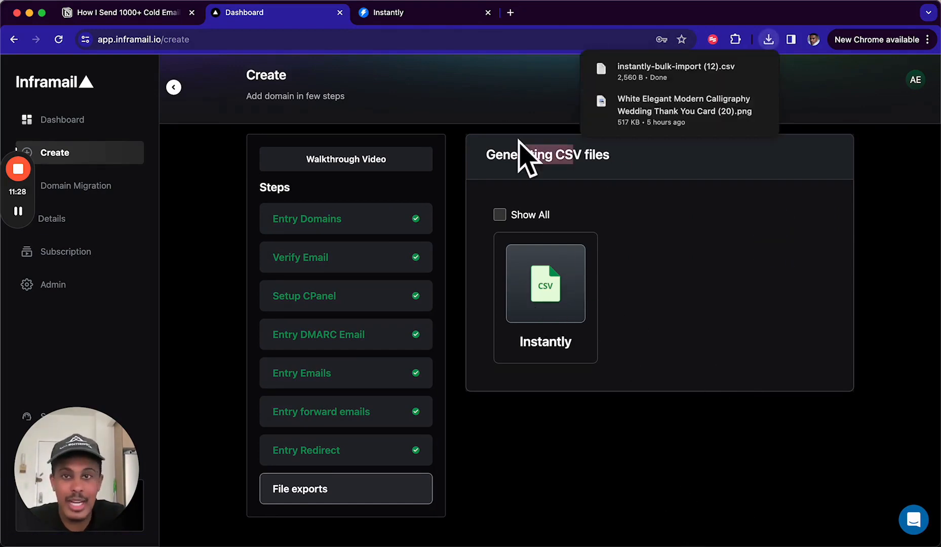
{"action": "left_click", "coordinate": [425, 12]}
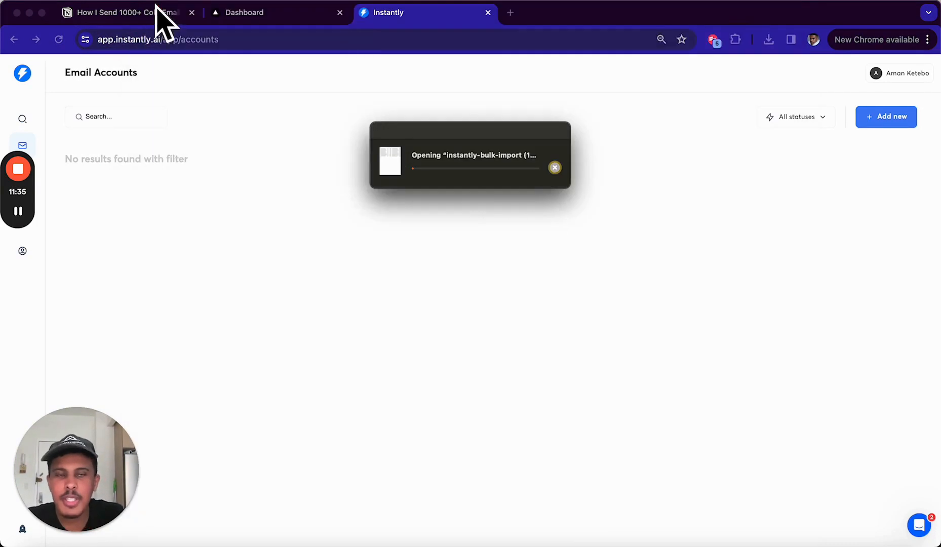
Step: Add accounts via Bulk Import from CSV using instantly-bulk-import (12).csv
{"action": "left_click", "coordinate": [885, 116]}
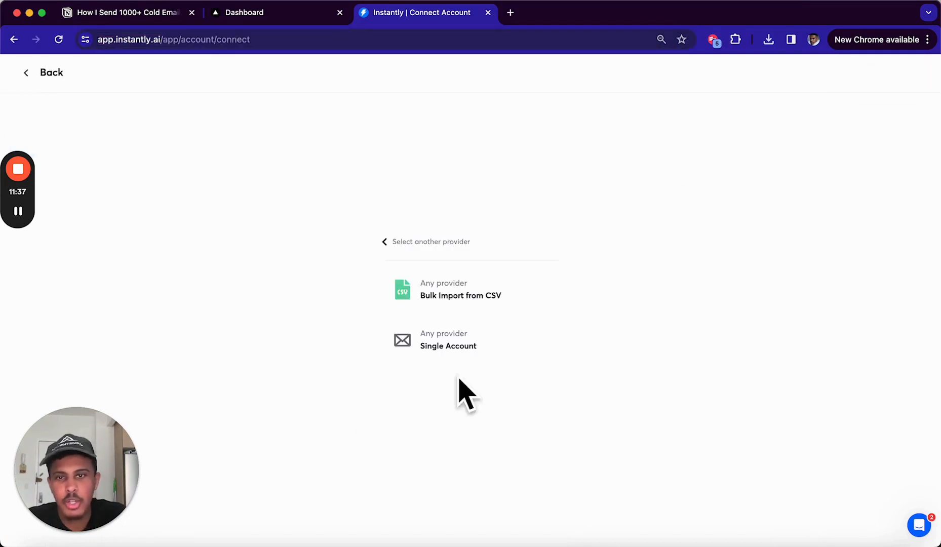
{"action": "left_click", "coordinate": [460, 290]}
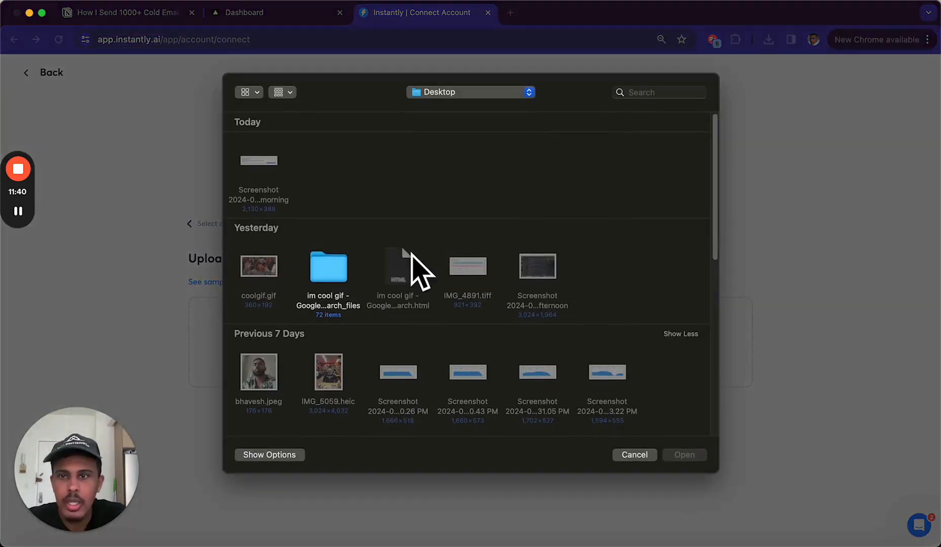
{"action": "left_click", "coordinate": [470, 91]}
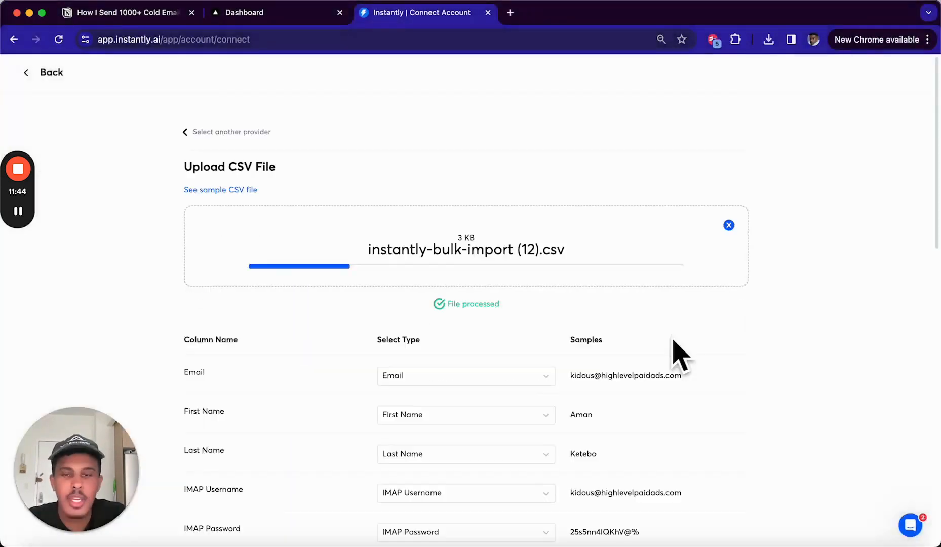
Step: Review the mapped CSV columns and upload all ten accounts
{"action": "scroll", "scroll_direction": "down", "scroll_amount": 3}
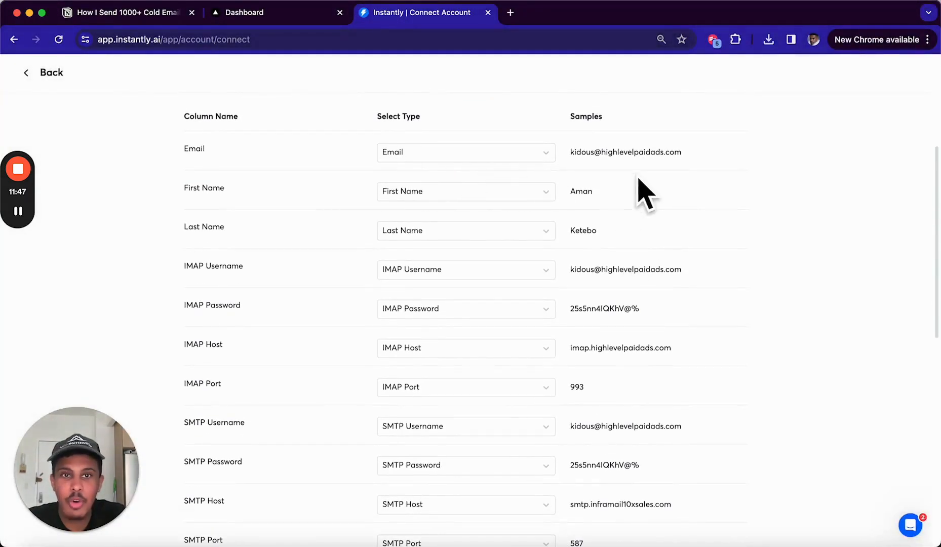
{"action": "scroll", "scroll_direction": "down", "scroll_amount": 3}
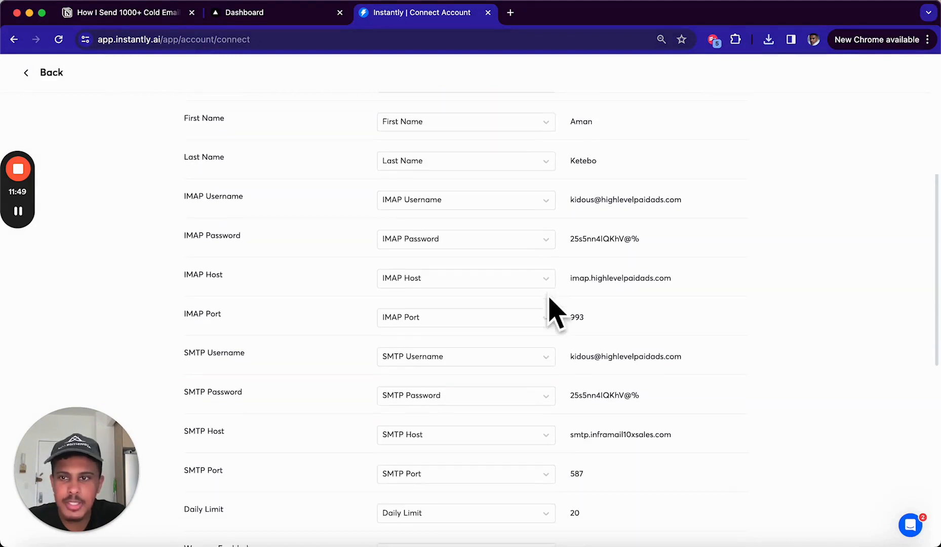
{"action": "scroll", "scroll_direction": "down", "scroll_amount": 3}
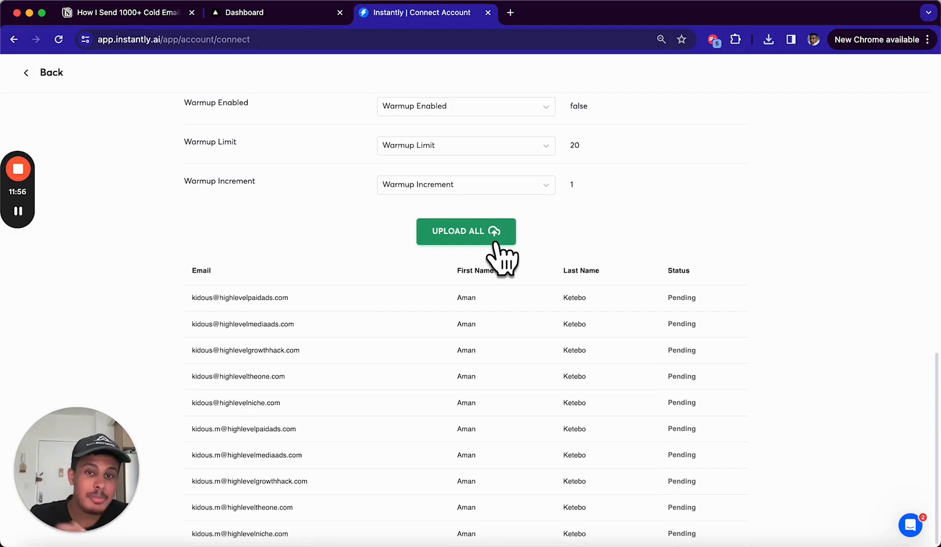
{"action": "mouse_move", "coordinate": [573, 251]}
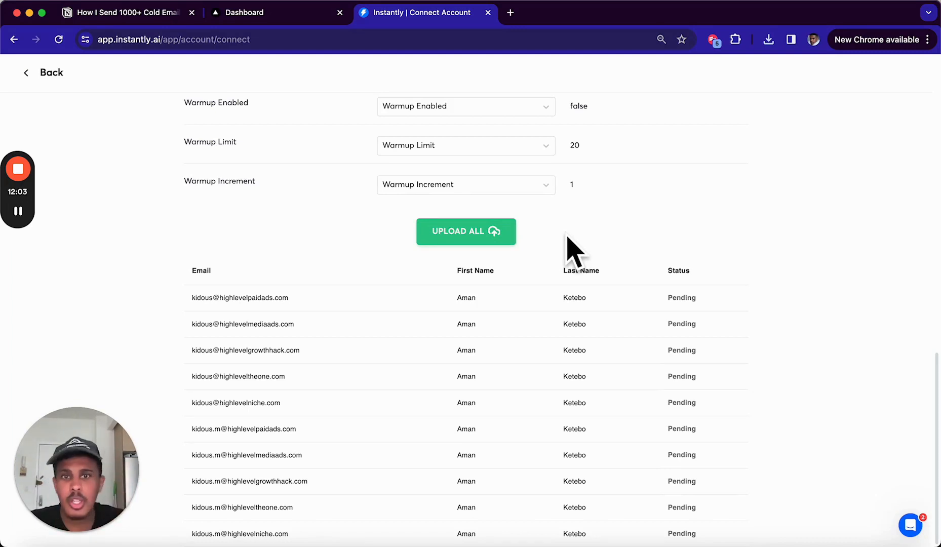
{"action": "left_click", "coordinate": [466, 231]}
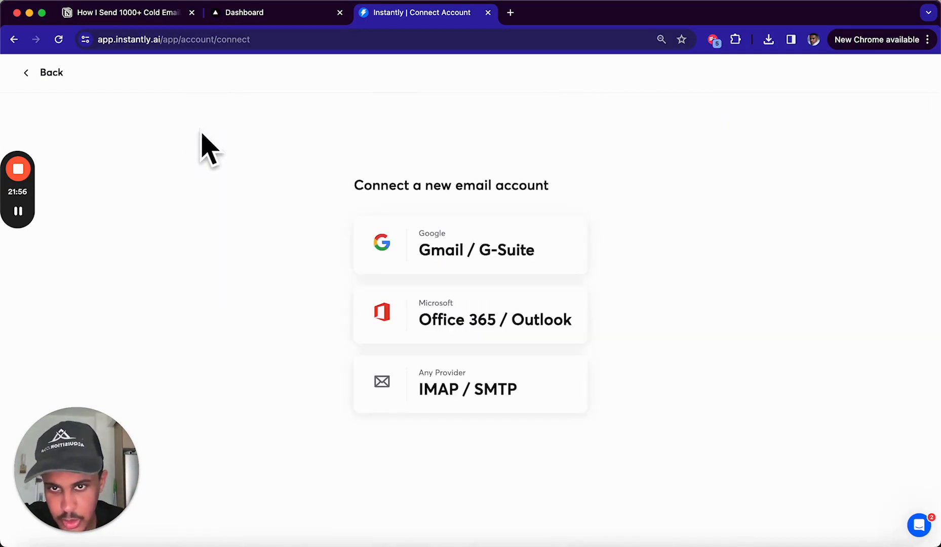
Step: Return to the Email Accounts list and scroll to the imported kidous inboxes
{"action": "left_click", "coordinate": [44, 72]}
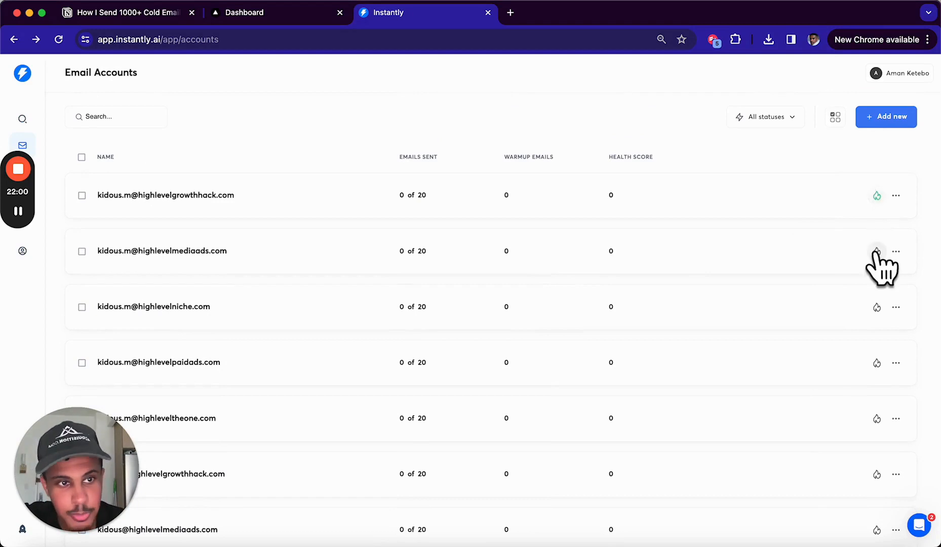
{"action": "scroll", "scroll_direction": "down", "scroll_amount": 3}
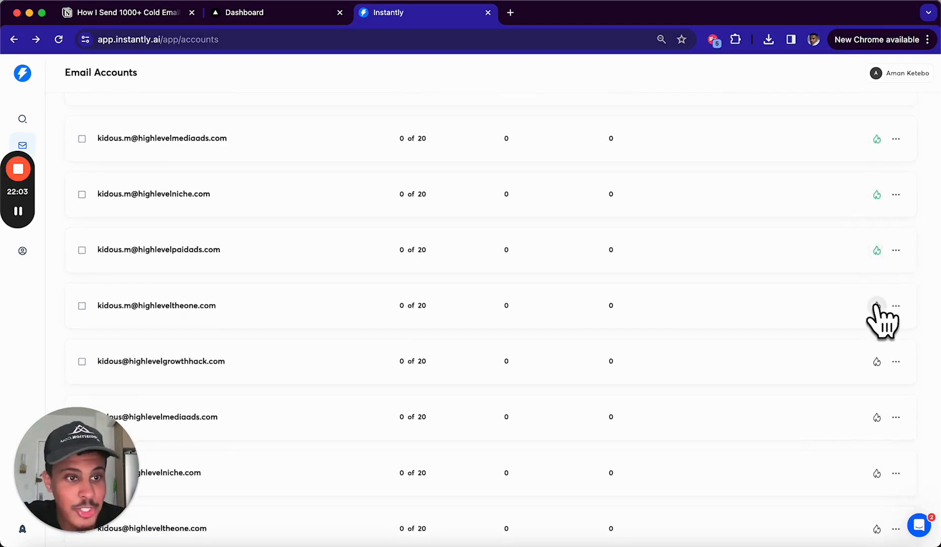